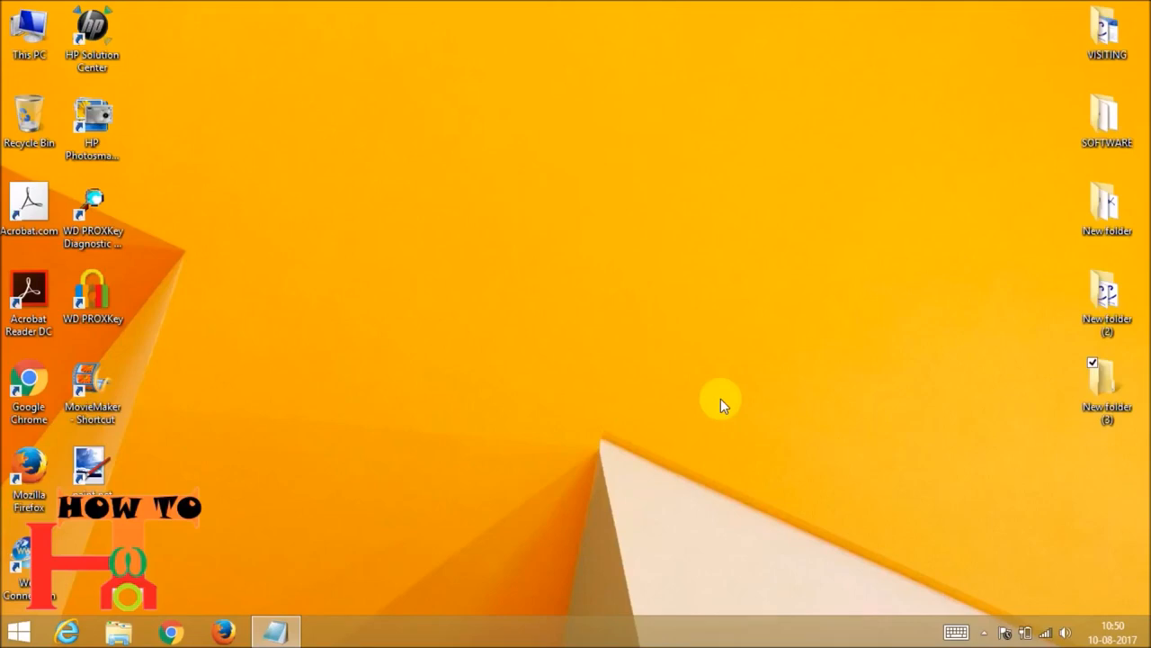
{"action": "mouse_move", "coordinate": [309, 601]}
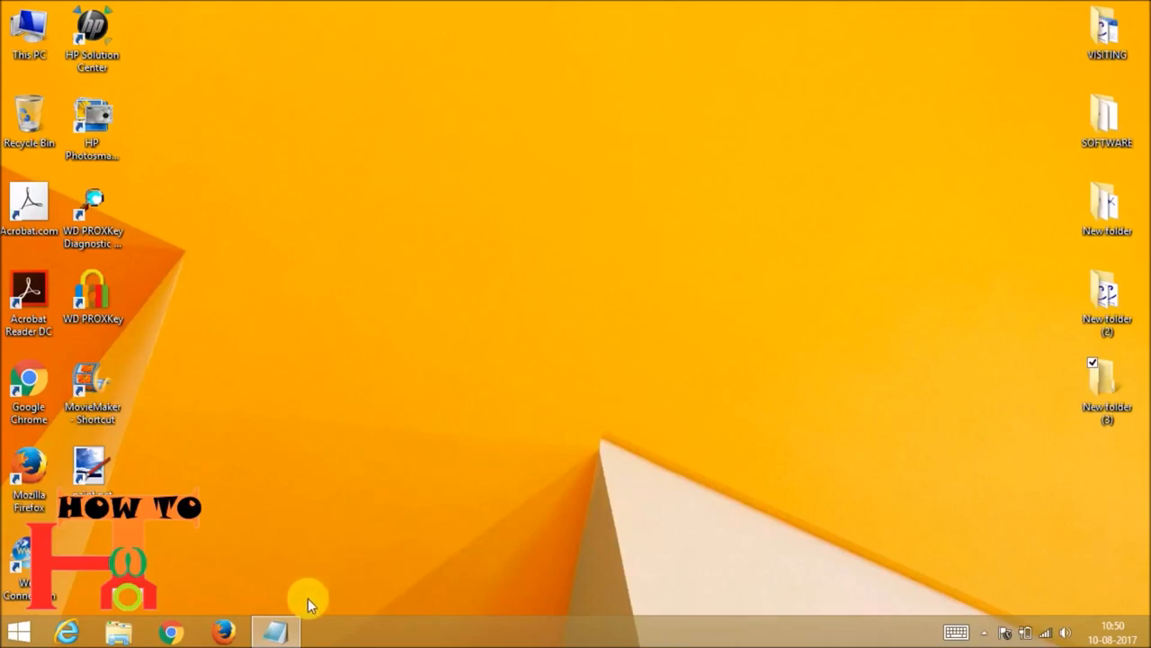
{"action": "mouse_move", "coordinate": [225, 625]}
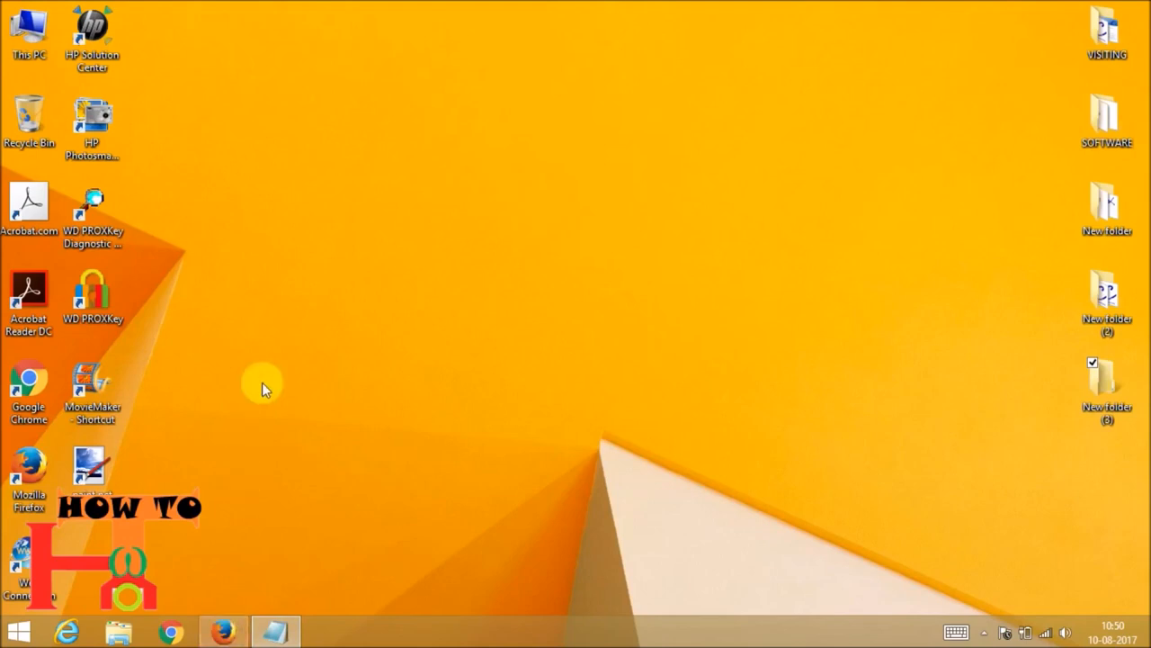
{"action": "mouse_move", "coordinate": [323, 139]}
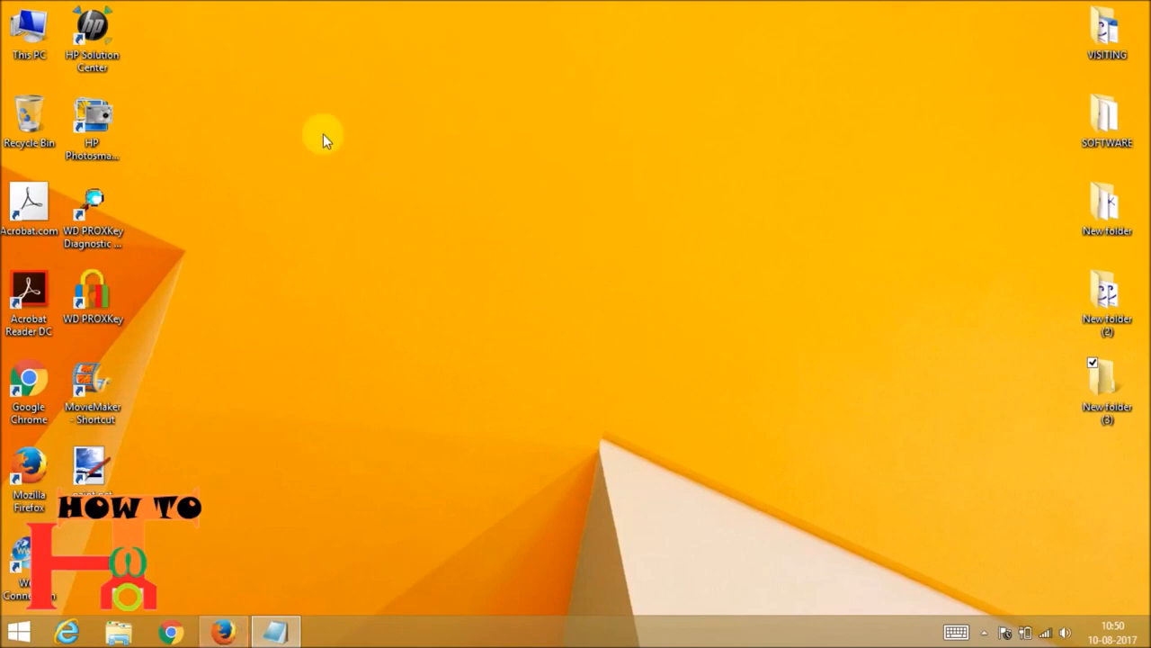
{"action": "mouse_move", "coordinate": [311, 94]}
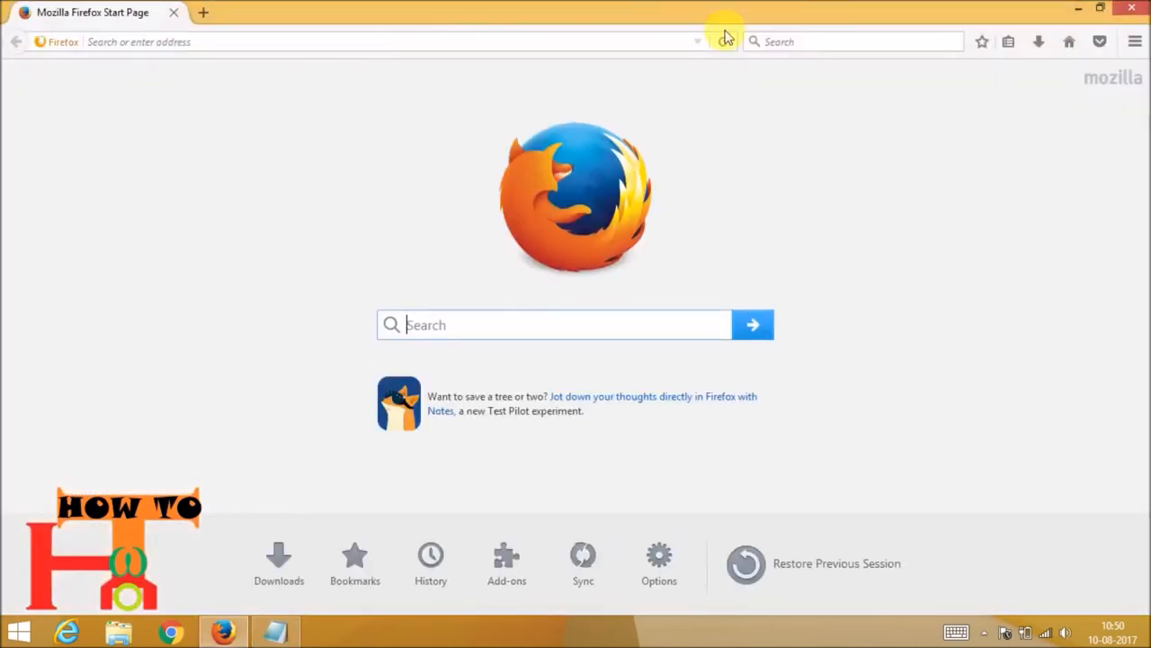
Open Firefox Options from the main menu to show the General settings
{"action": "left_click", "coordinate": [1135, 41]}
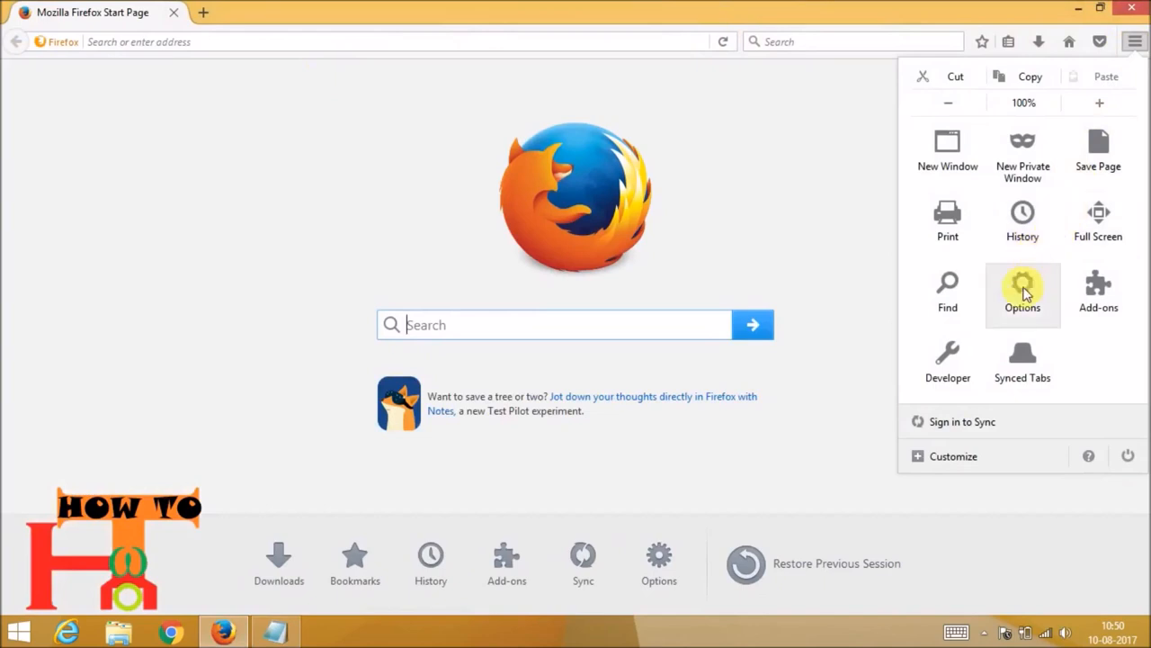
{"action": "mouse_move", "coordinate": [1023, 288]}
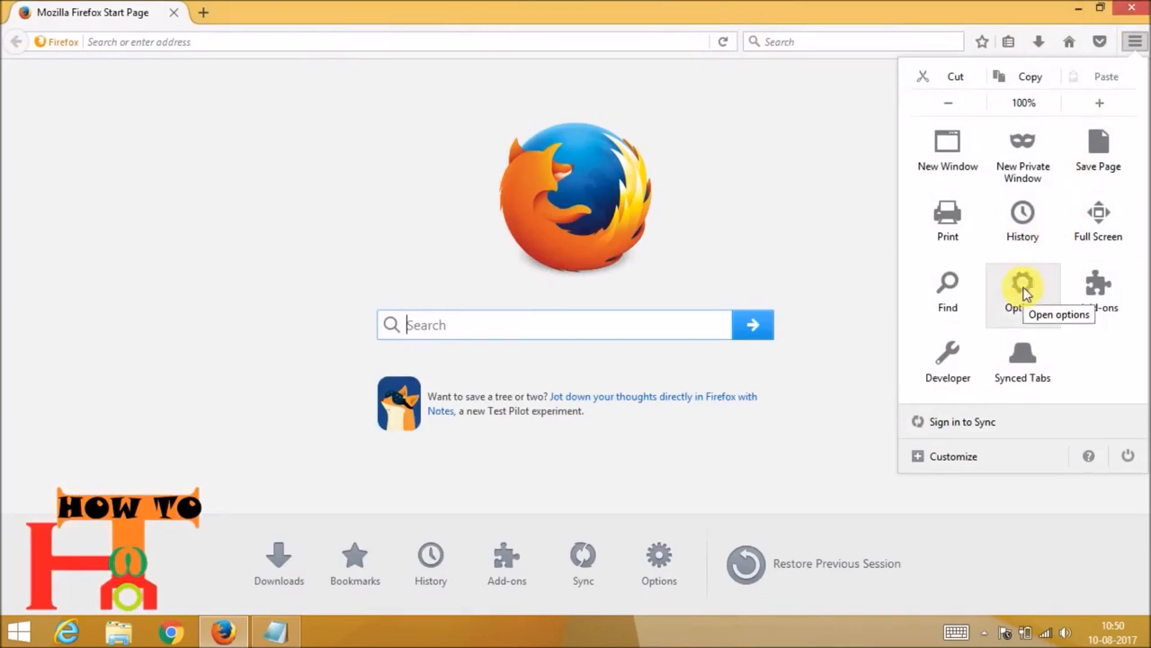
{"action": "left_click", "coordinate": [1023, 288]}
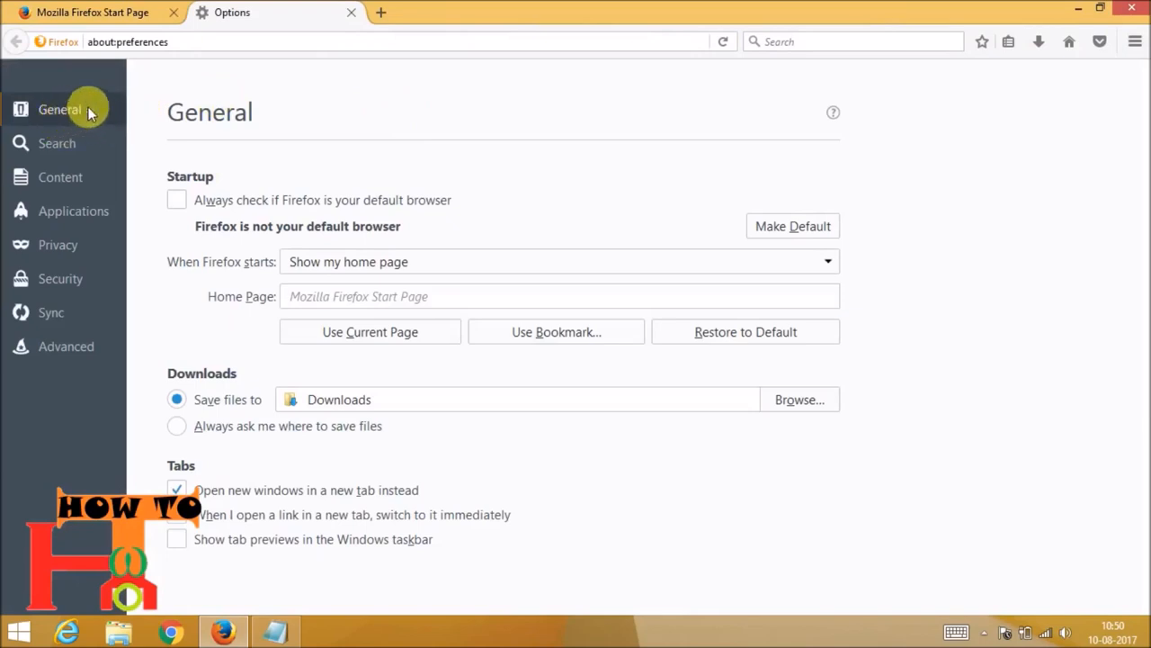
{"action": "mouse_move", "coordinate": [242, 340]}
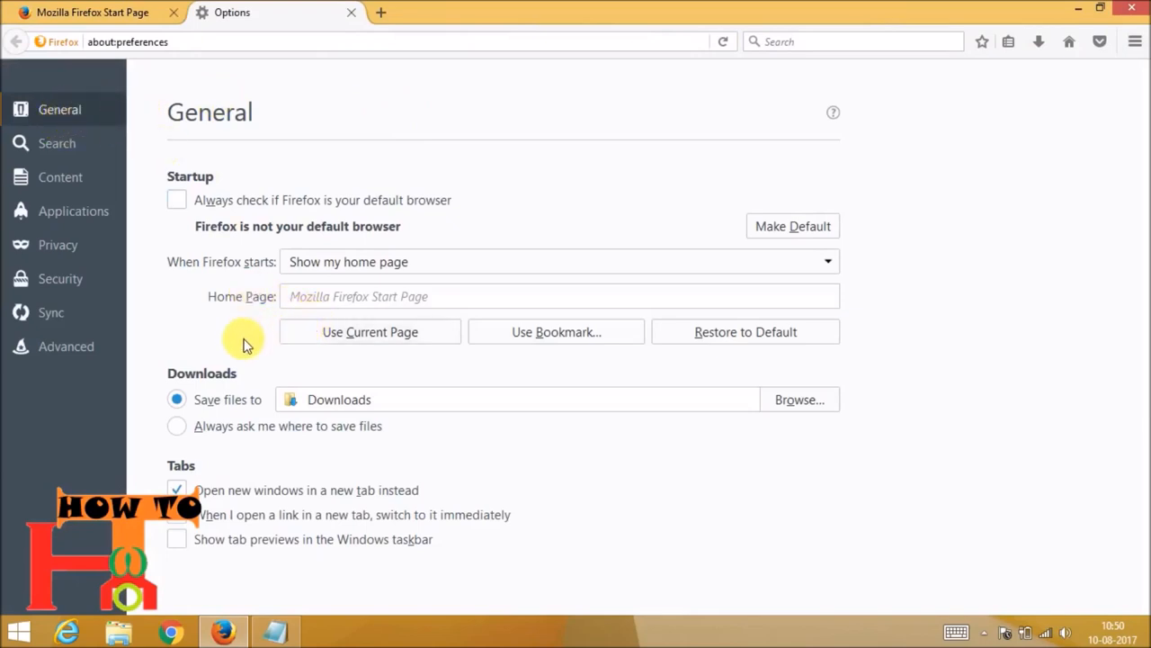
{"action": "mouse_move", "coordinate": [184, 390]}
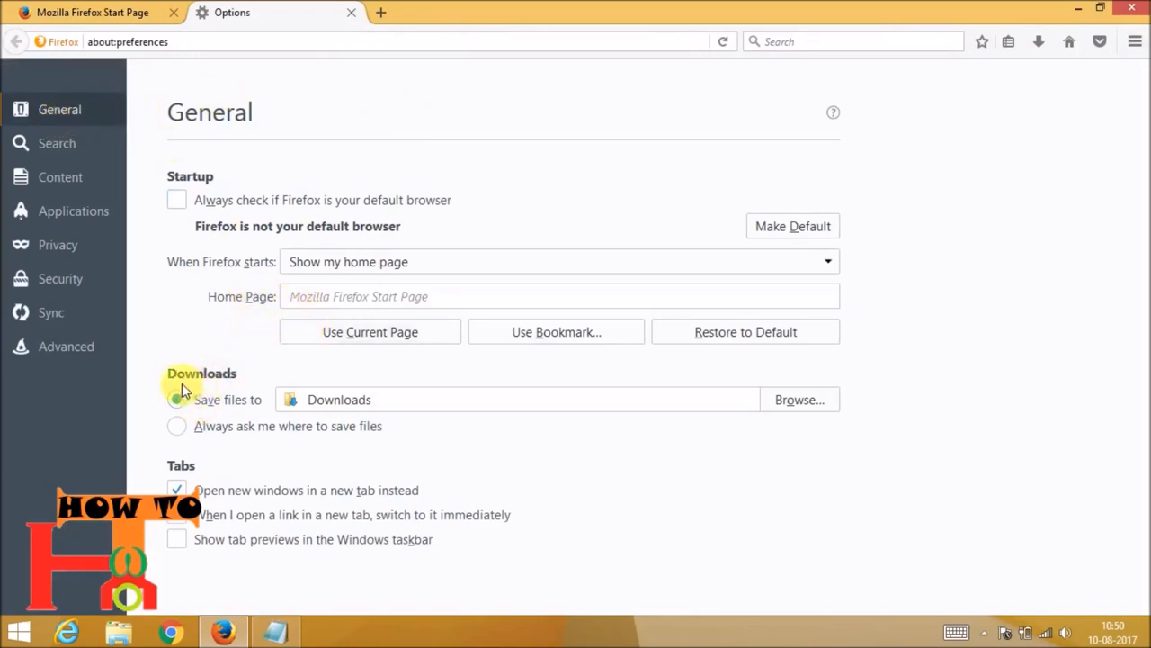
{"action": "left_click", "coordinate": [176, 399]}
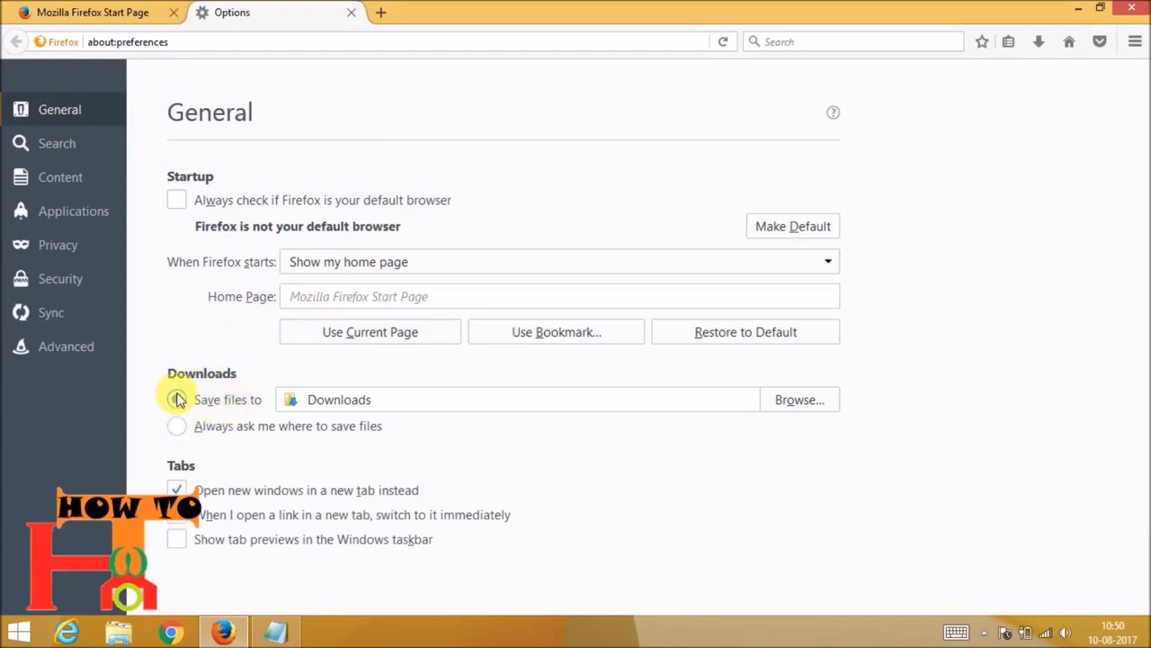
{"action": "left_click", "coordinate": [177, 399]}
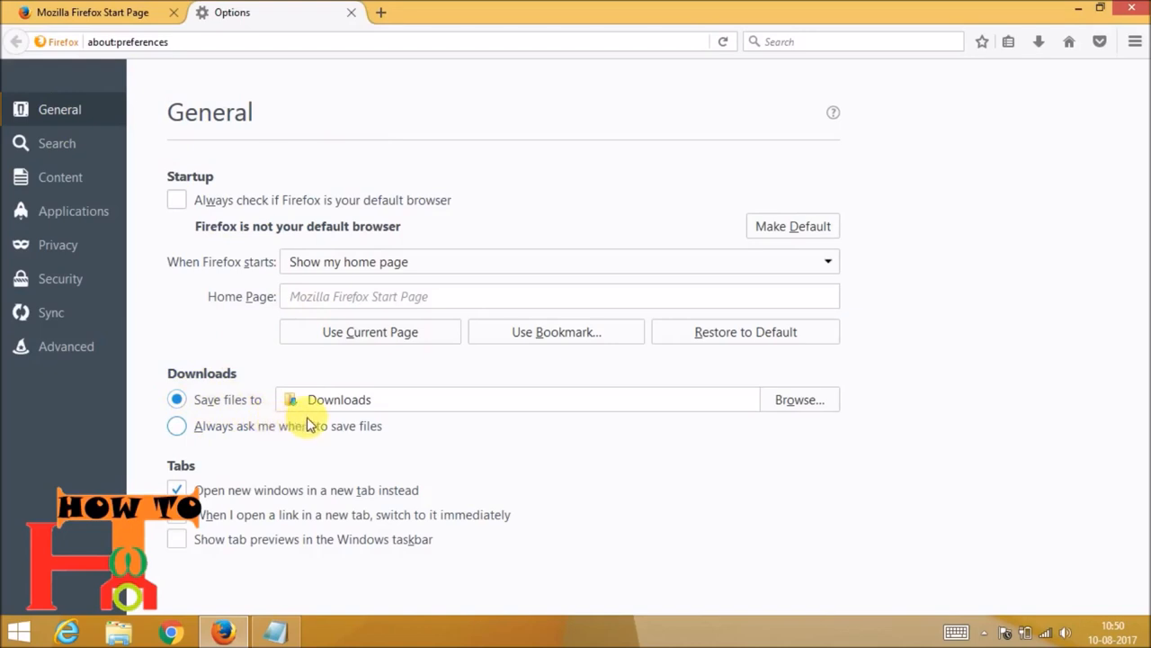
{"action": "mouse_move", "coordinate": [373, 419]}
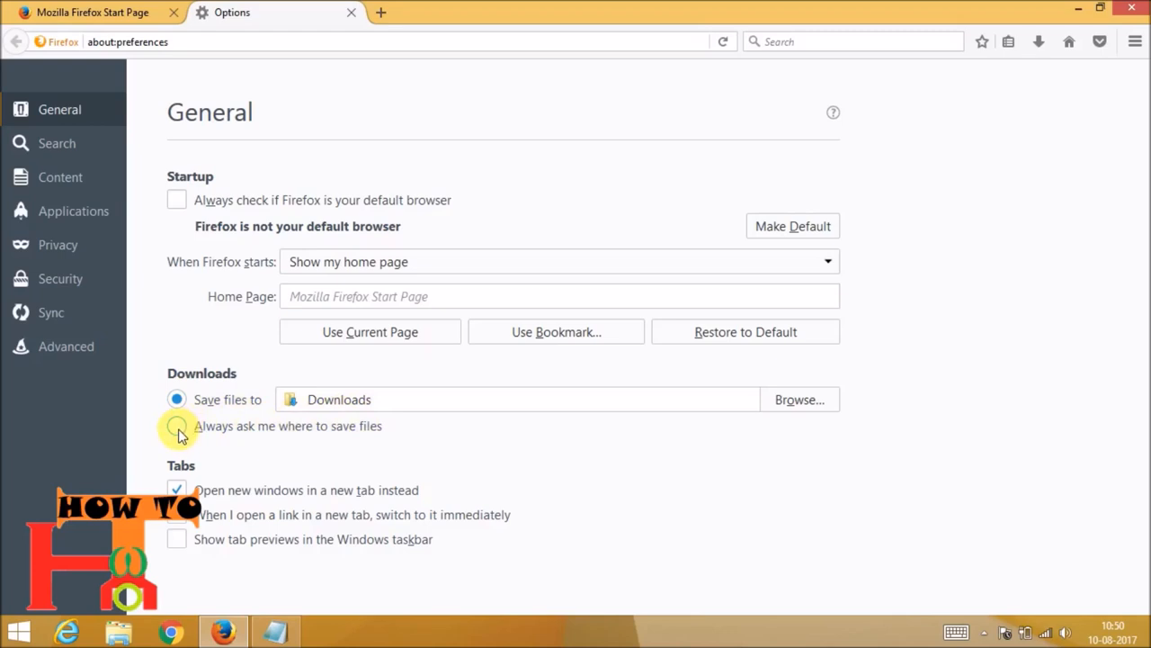
Select 'Always ask me where to save files' in the Downloads section
{"action": "left_click", "coordinate": [177, 426]}
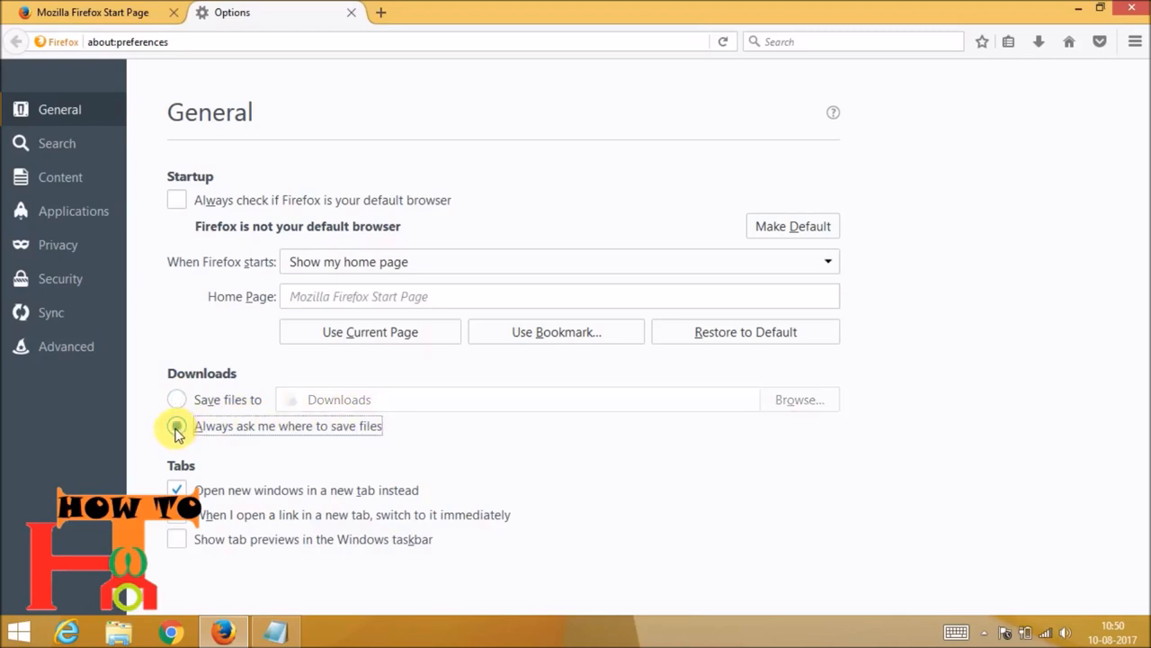
{"action": "left_click", "coordinate": [177, 426]}
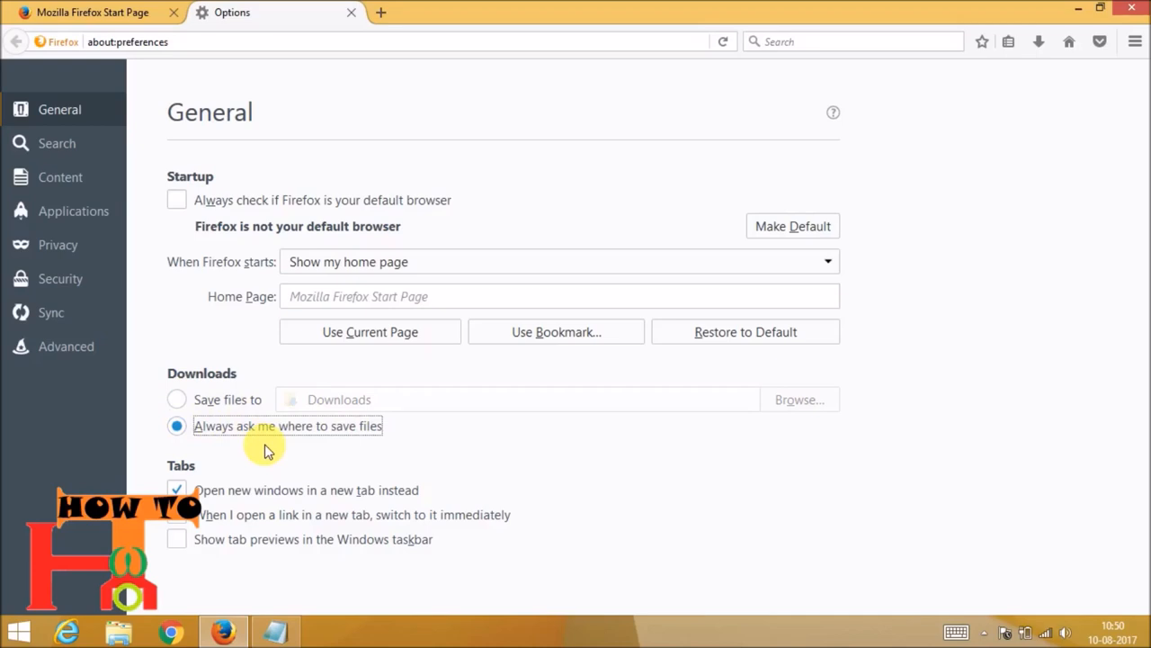
{"action": "mouse_move", "coordinate": [503, 441]}
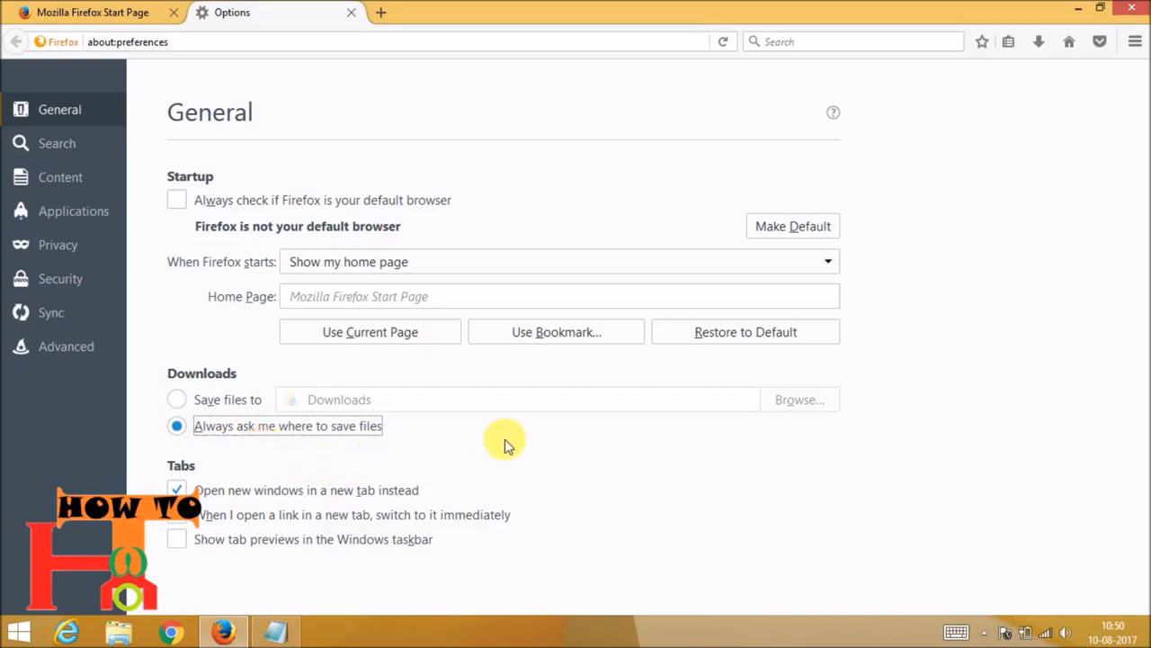